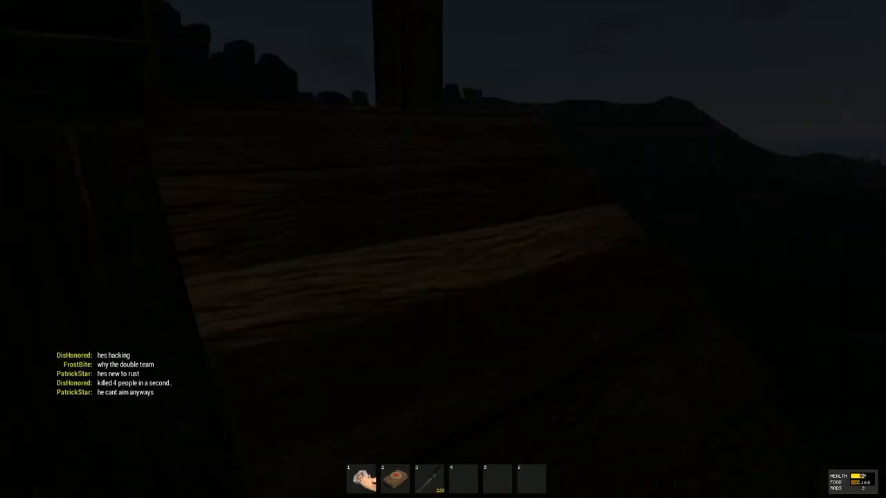
pyautogui.moveTo(443, 249)
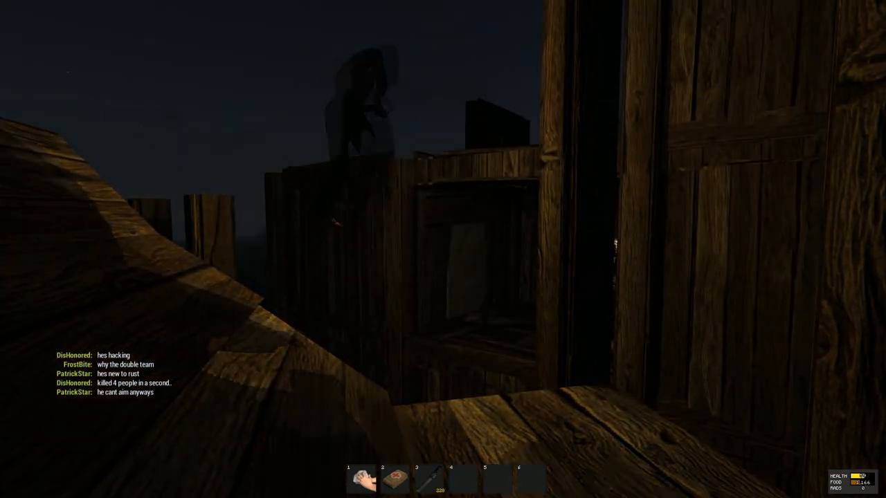